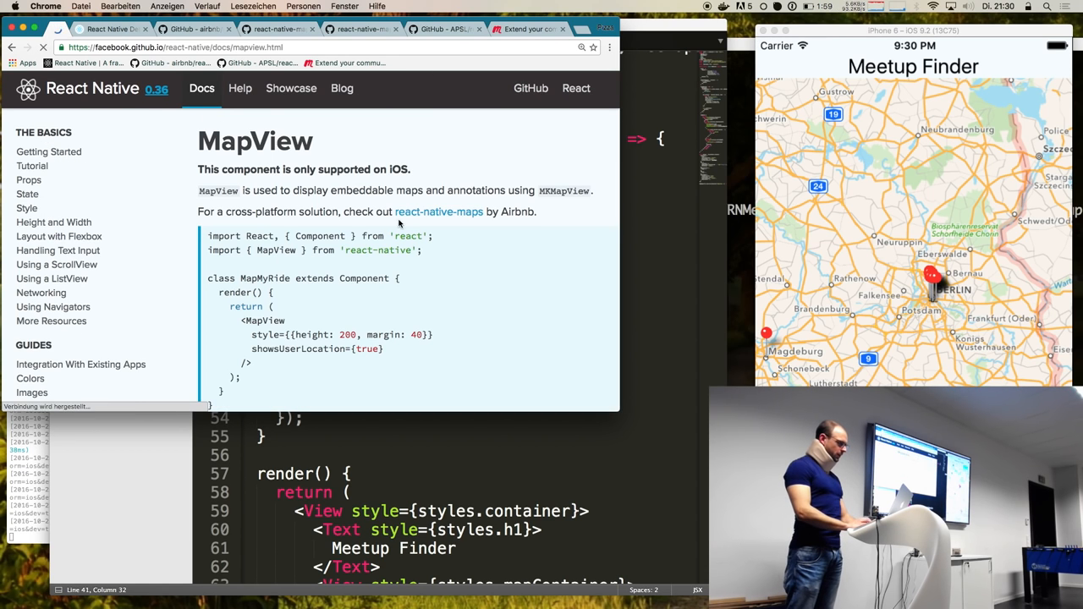
pyautogui.moveTo(439, 211)
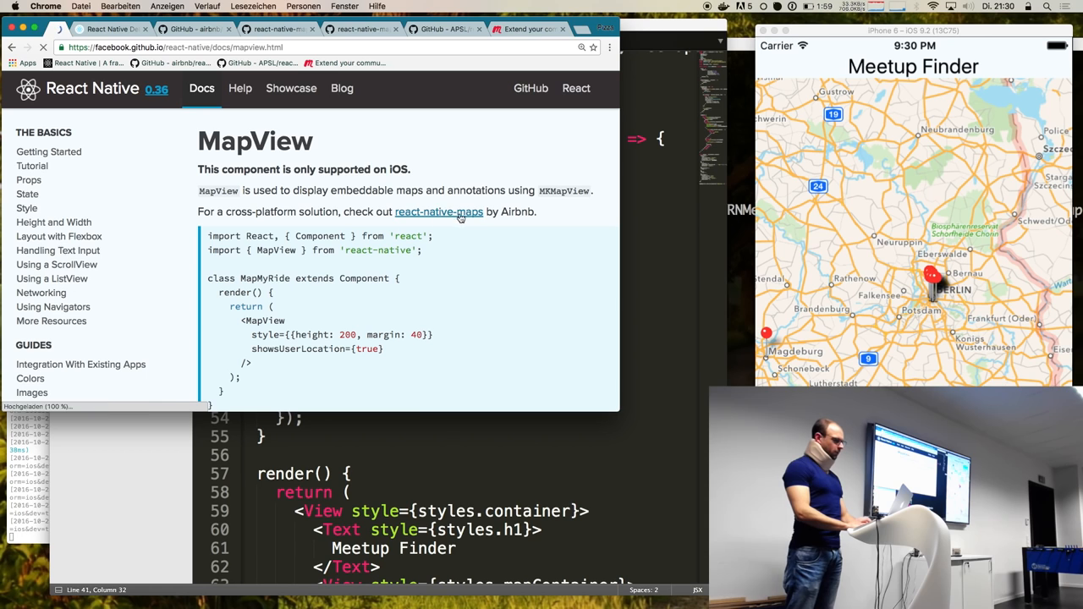